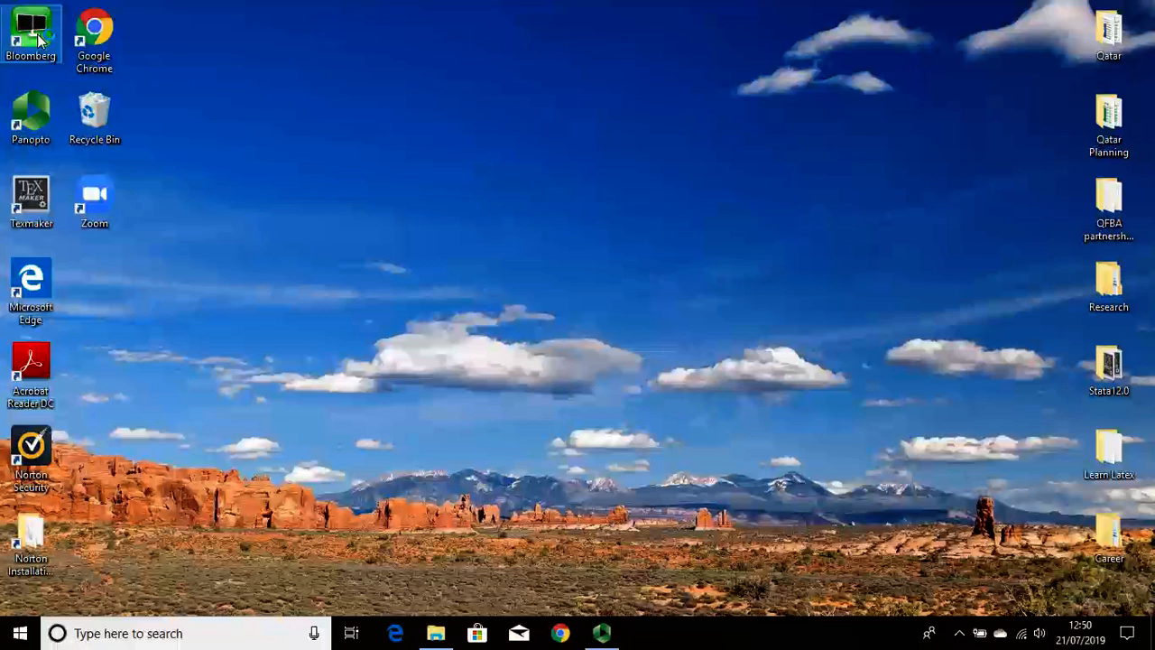
pyautogui.moveTo(32, 28)
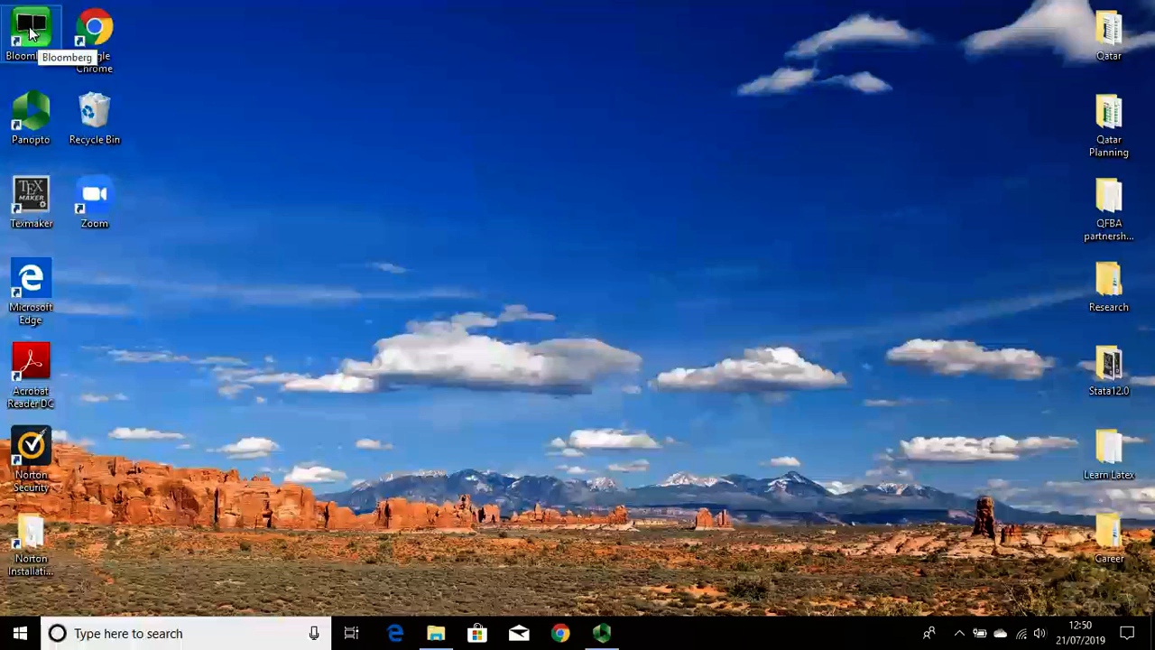
# Launch Bloomberg Terminal from its desktop shortcut
pyautogui.doubleClick(32, 27)
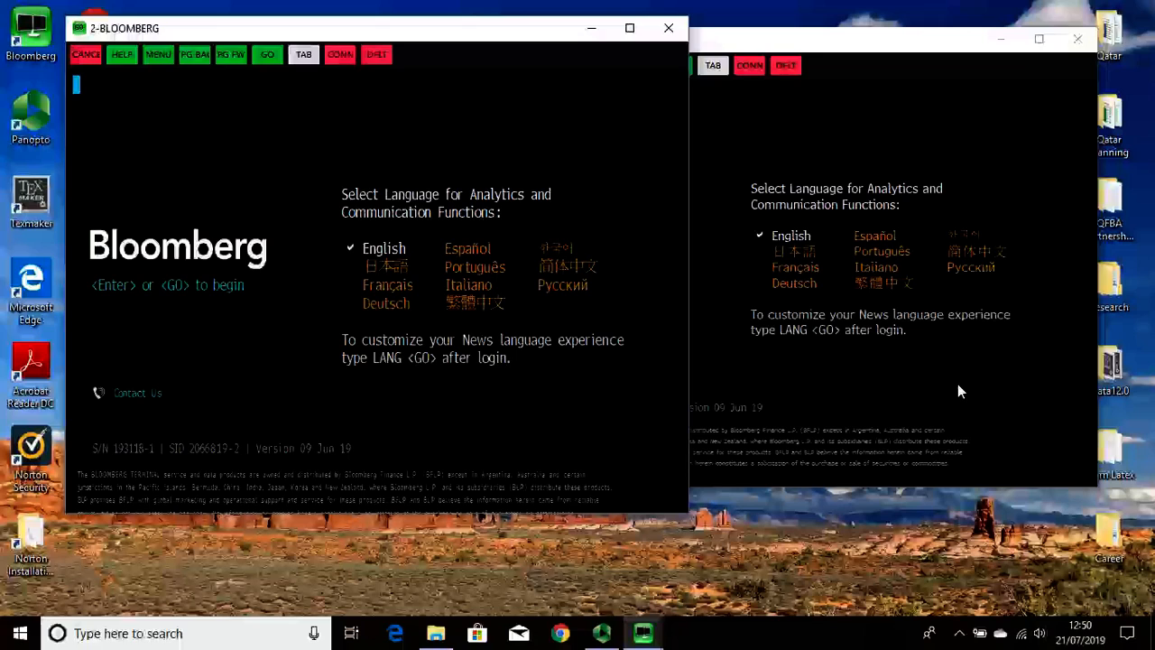
pyautogui.moveTo(586, 455)
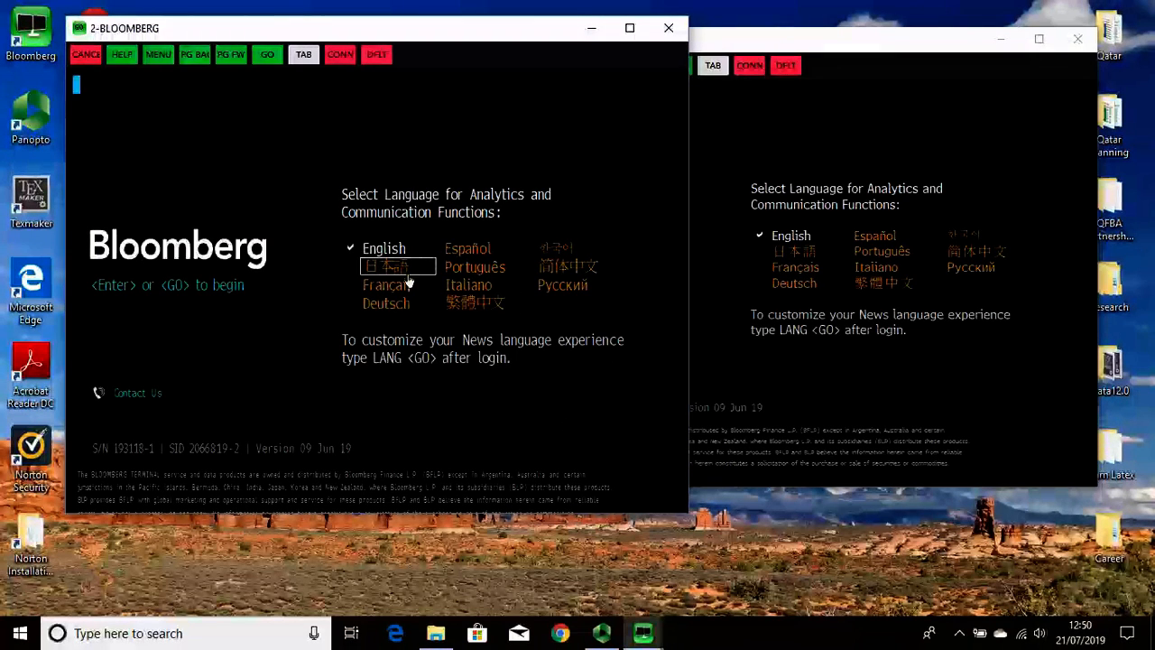
pyautogui.moveTo(594, 323)
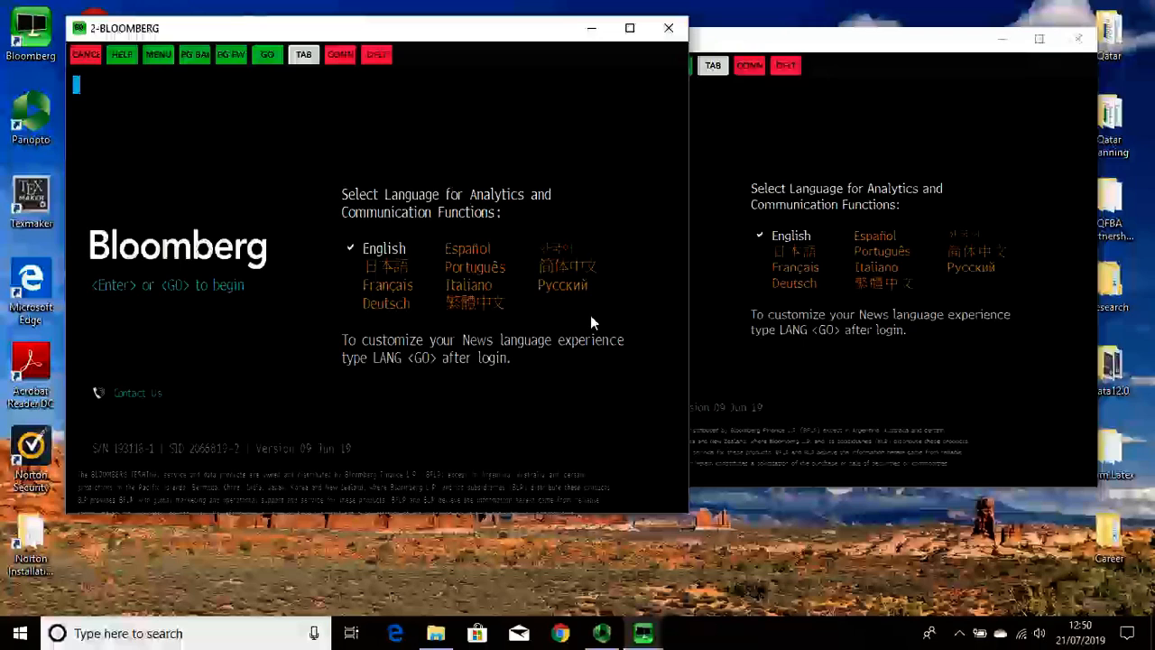
pyautogui.moveTo(560, 429)
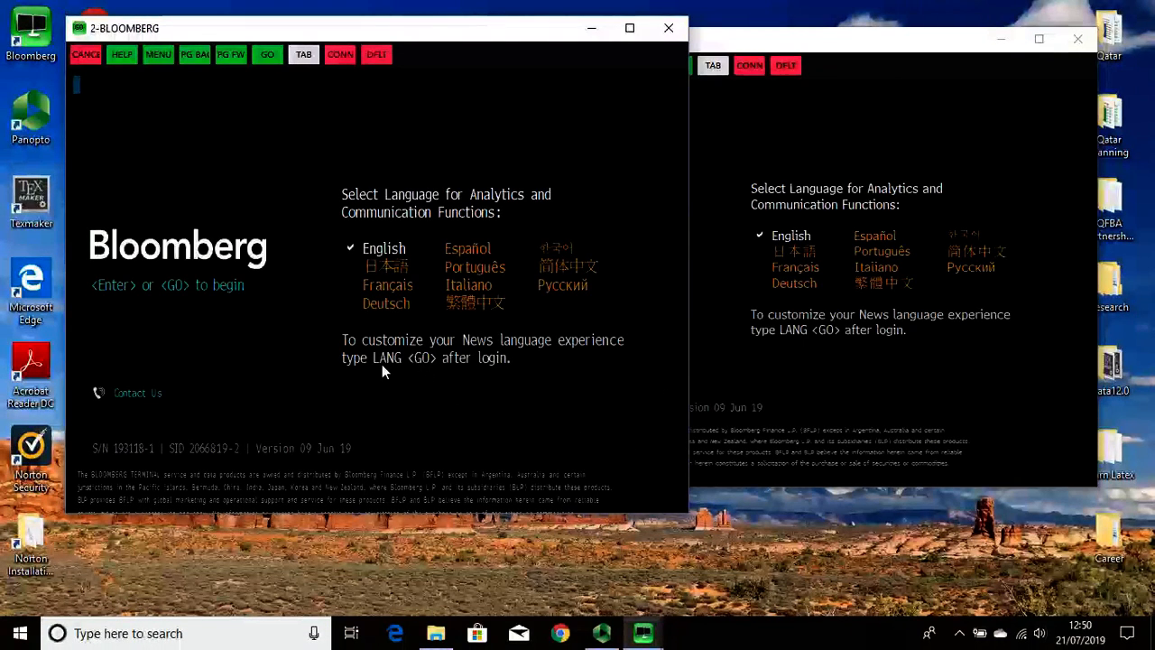
pyautogui.moveTo(476, 406)
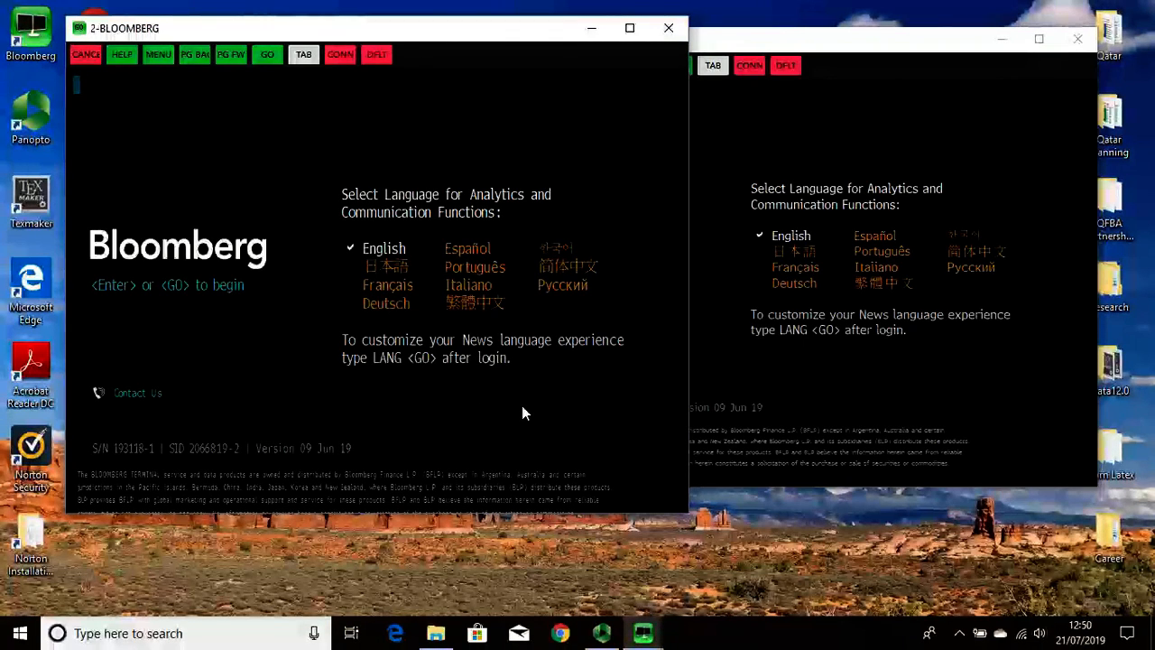
pyautogui.moveTo(488, 418)
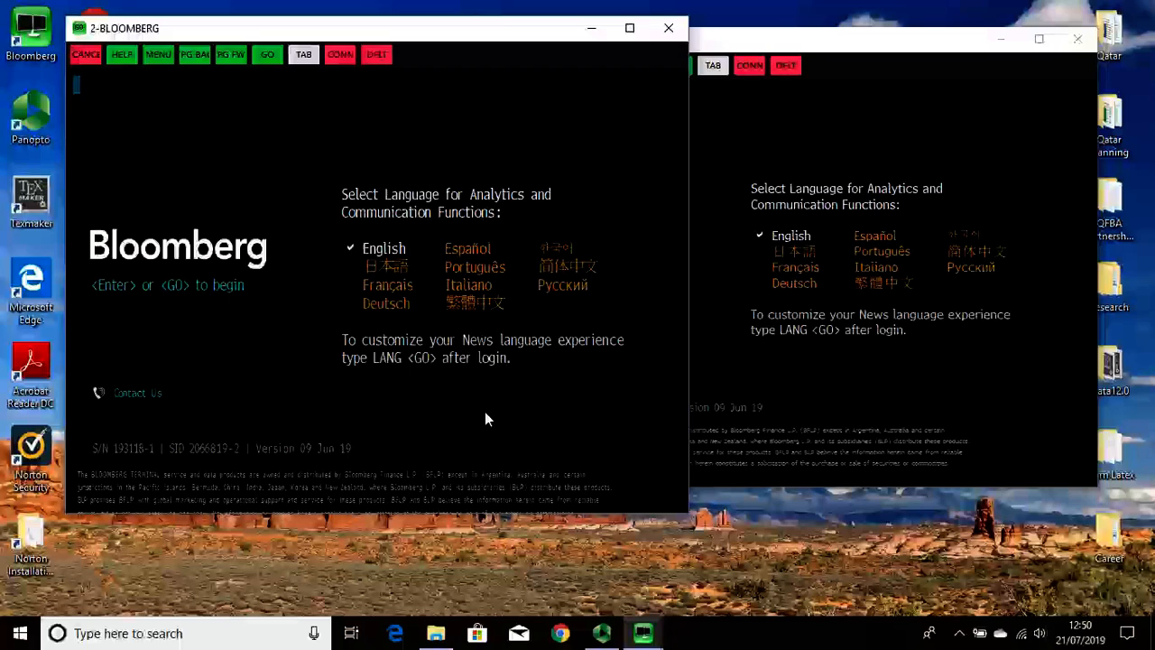
pyautogui.moveTo(292, 354)
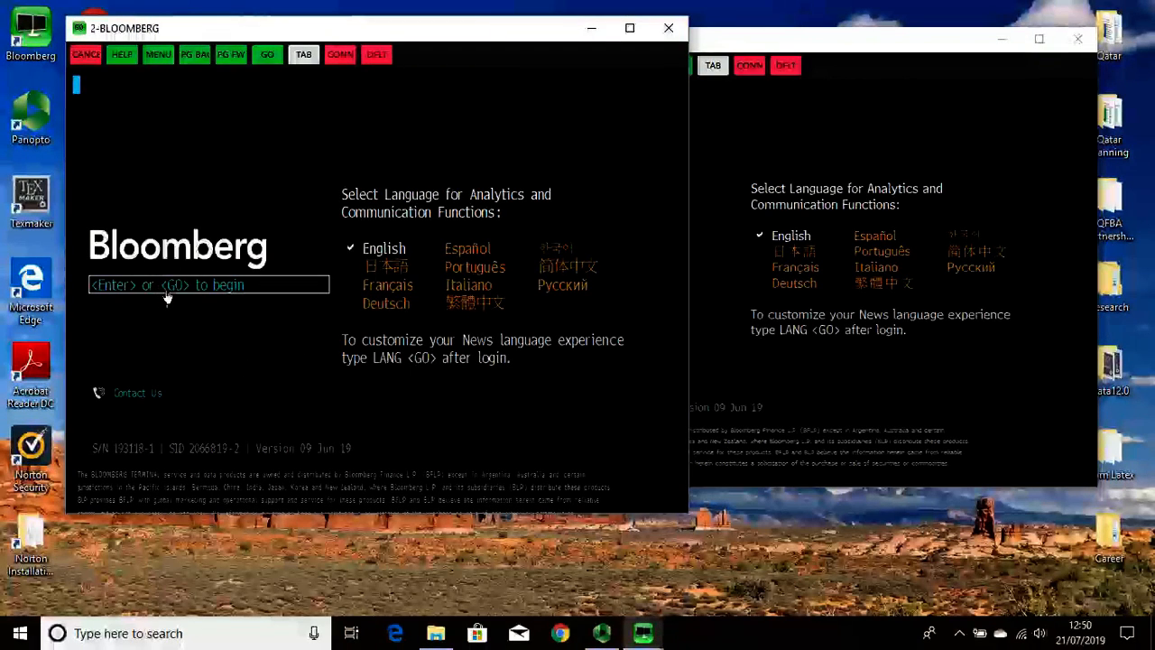
pyautogui.moveTo(199, 298)
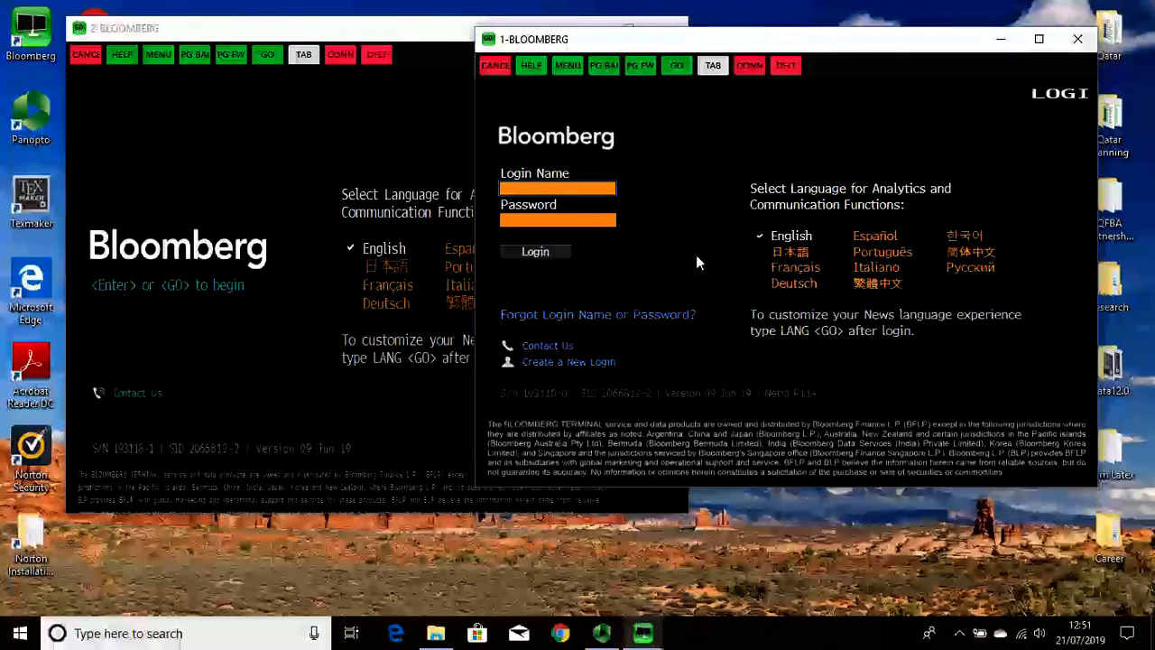
# Focus the 1-BLOOMBERG window and place the cursor in the Login Name field
pyautogui.click(556, 187)
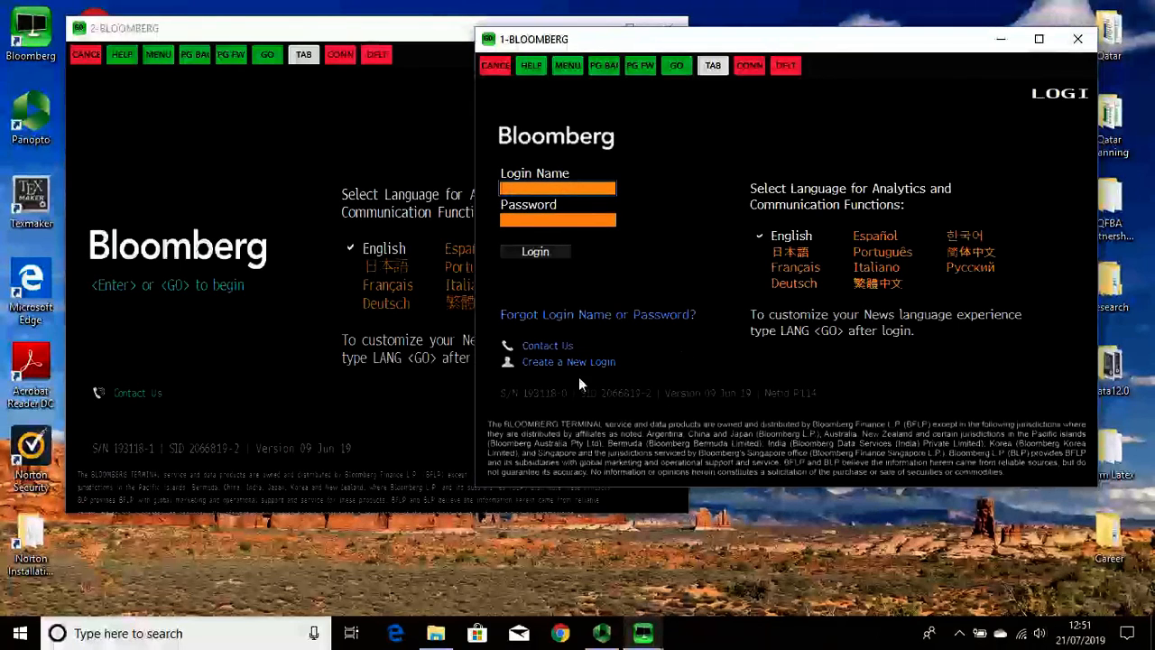
pyautogui.moveTo(569, 361)
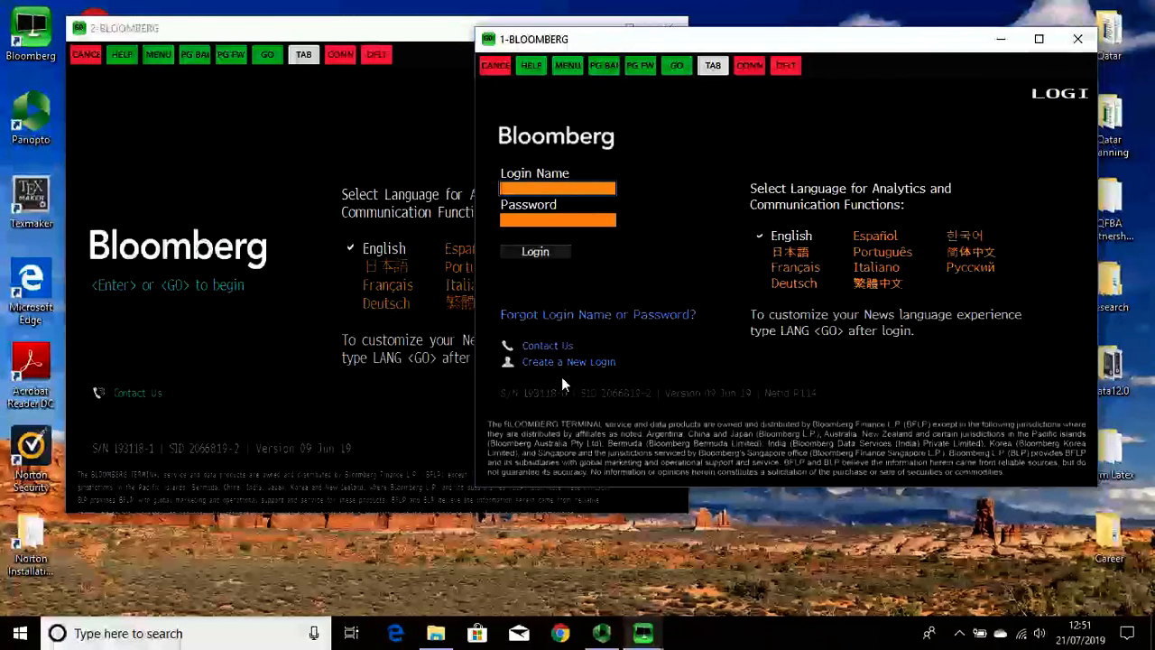
pyautogui.click(557, 220)
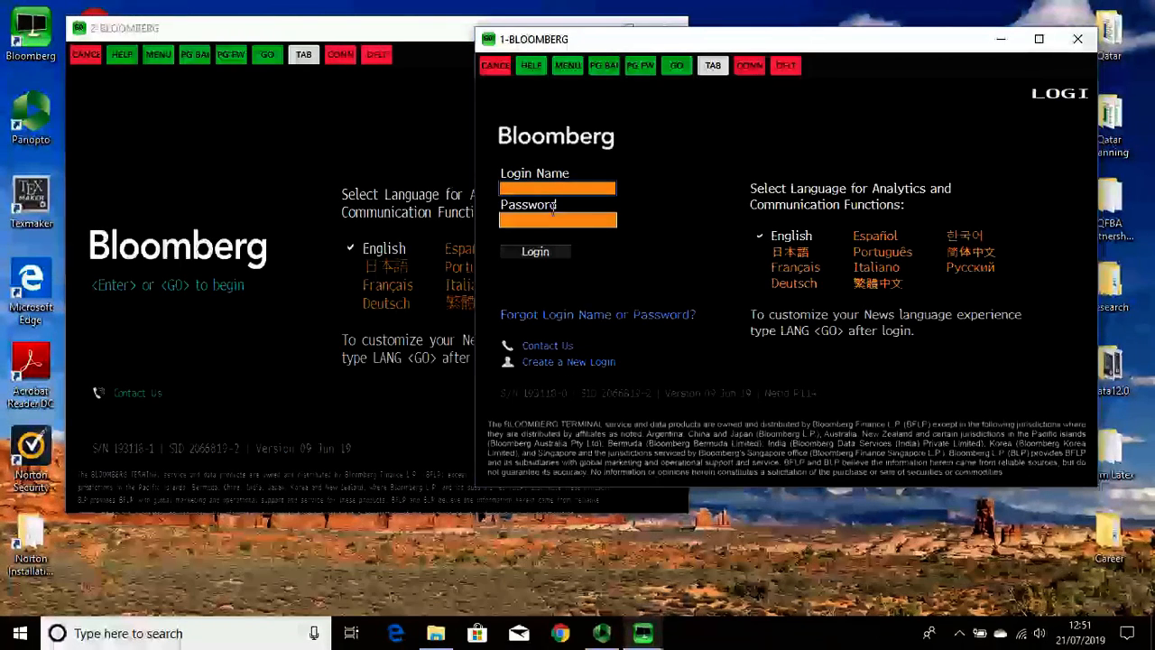
pyautogui.click(556, 188)
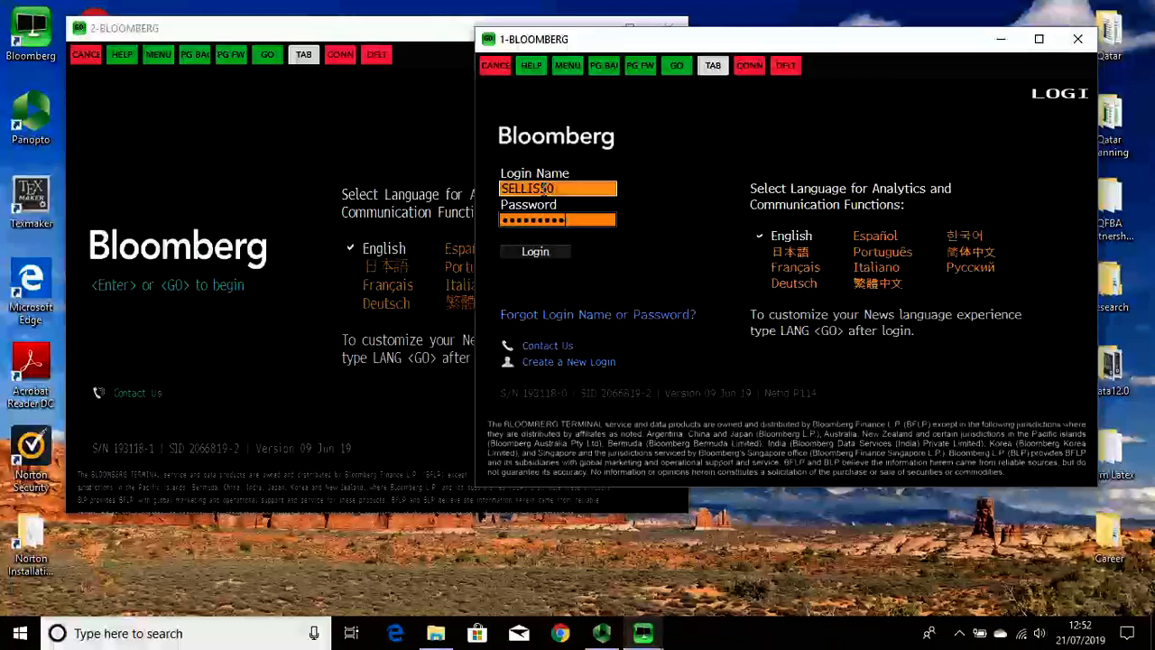
# Submit the entered login name and password to reach the home news screen
pyautogui.click(535, 251)
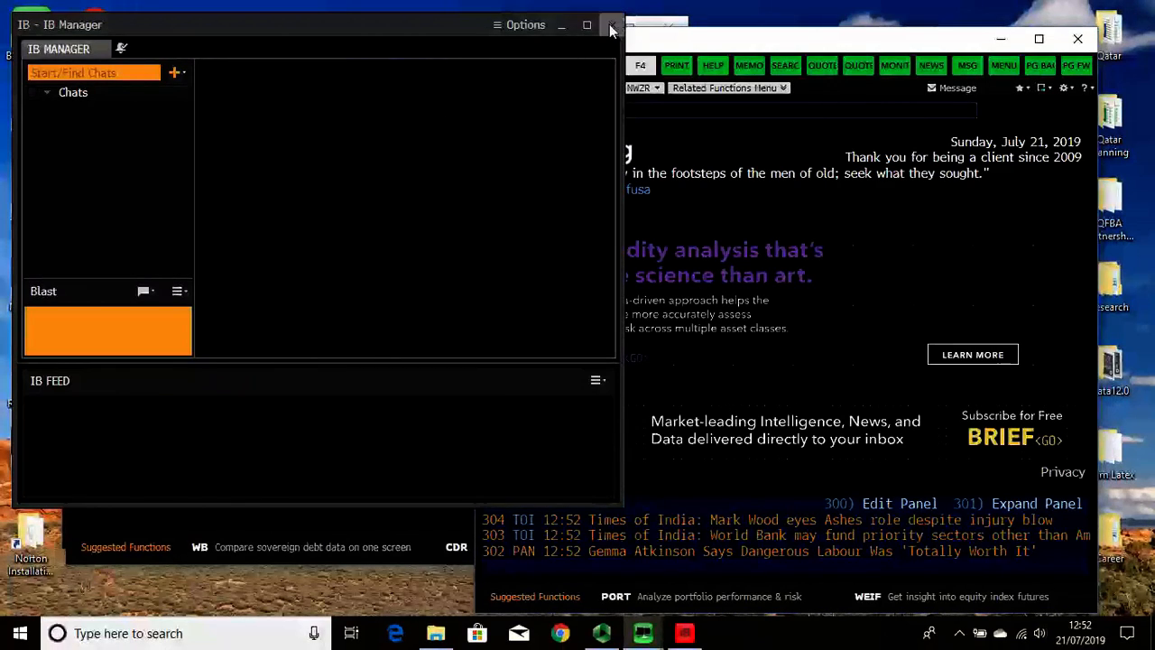
# Close the IB Manager window, confirming Yes to exit all conversations
pyautogui.click(612, 25)
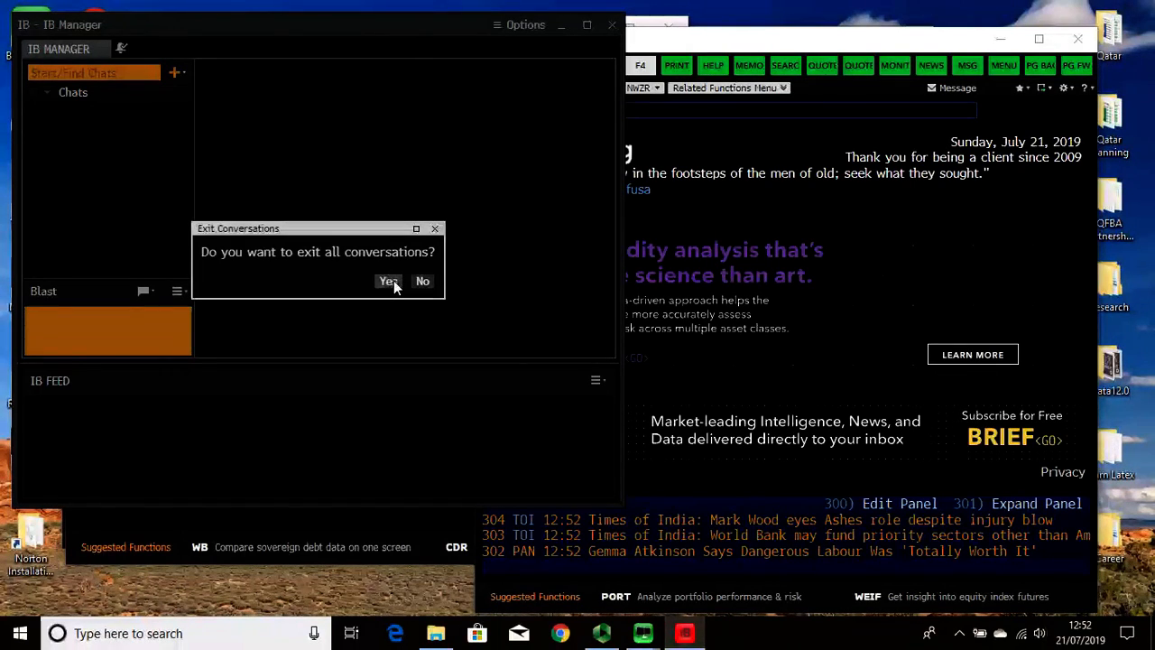
pyautogui.click(386, 282)
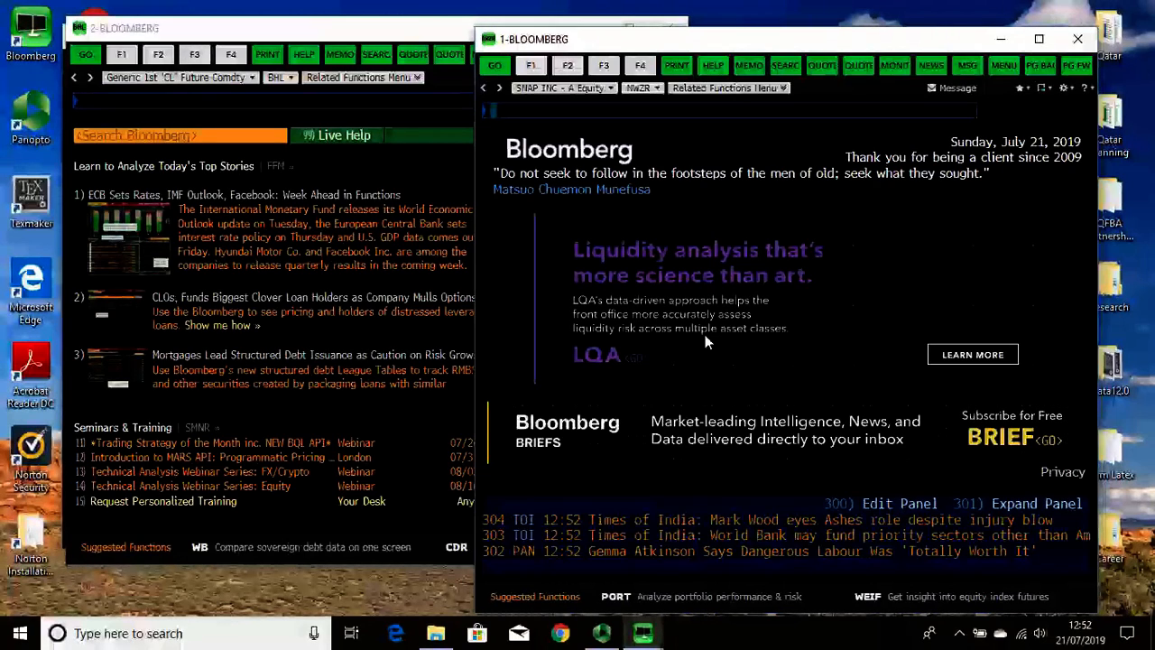
pyautogui.moveTo(857, 261)
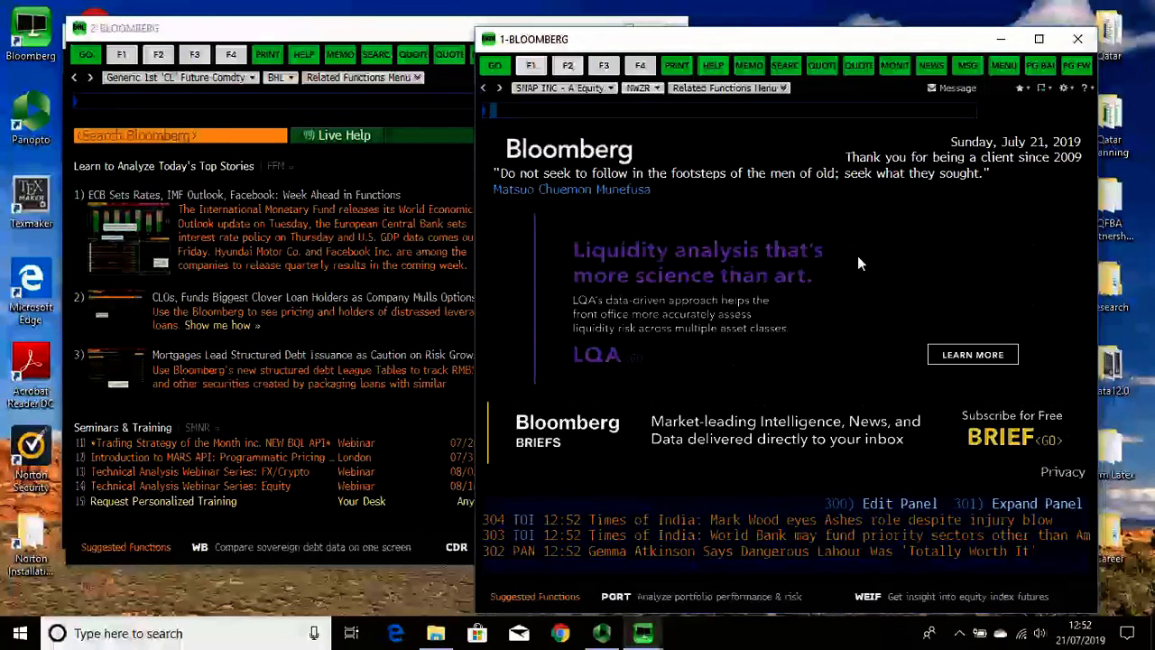
pyautogui.moveTo(894, 228)
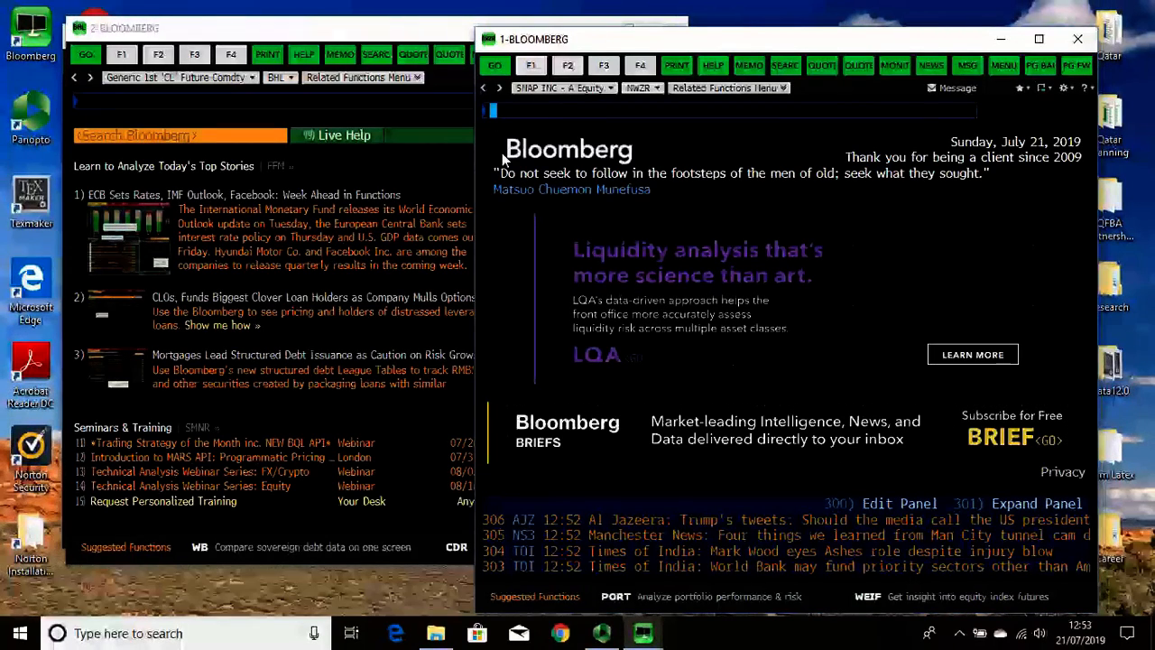
# Enter the OFF command in the main terminal window to begin logging off
pyautogui.write('OFF')
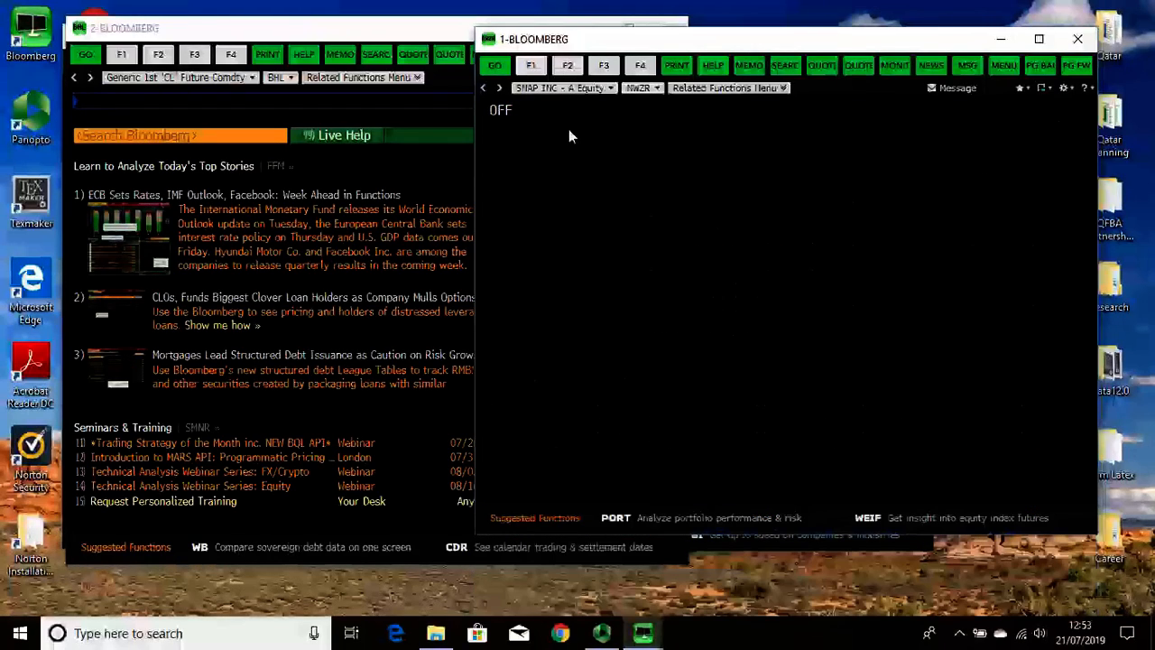
pyautogui.moveTo(785, 264)
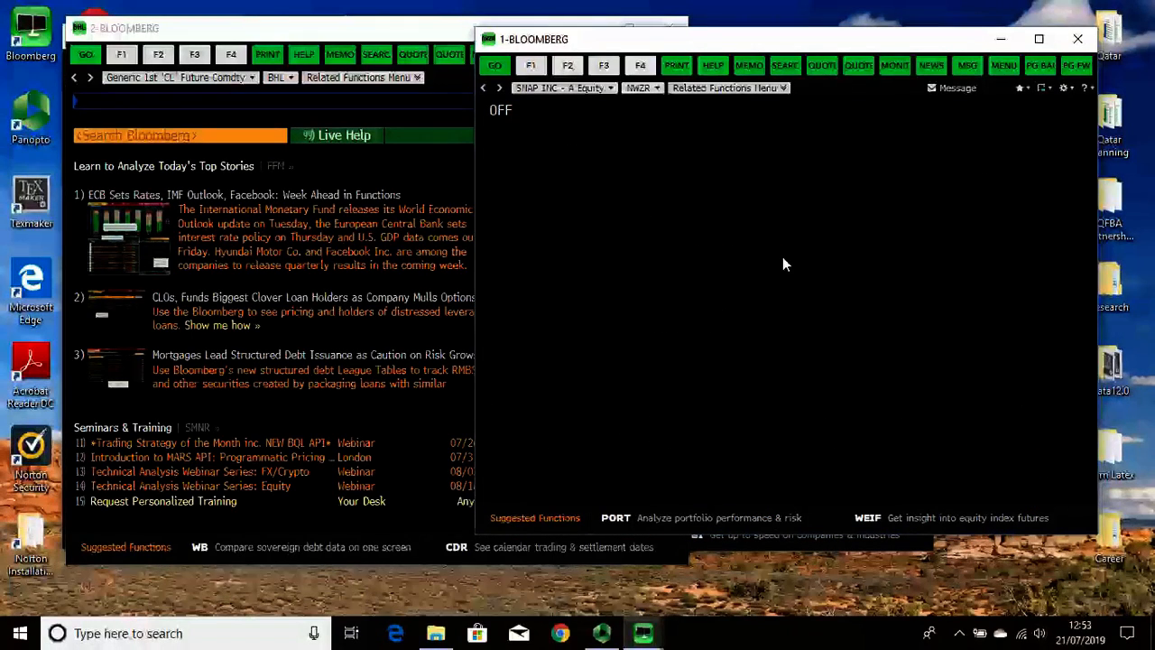